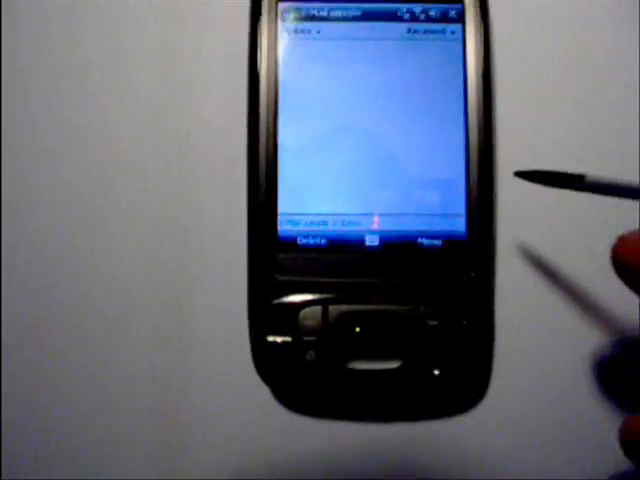
# Open the Menu options list from the MMS inbox in Messaging.
pyautogui.click(430, 243)
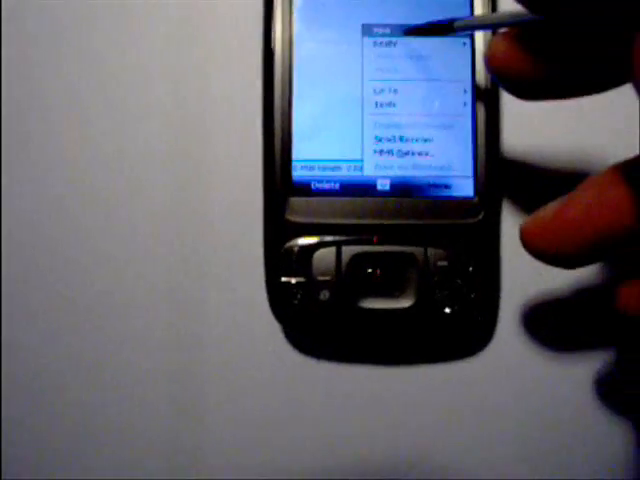